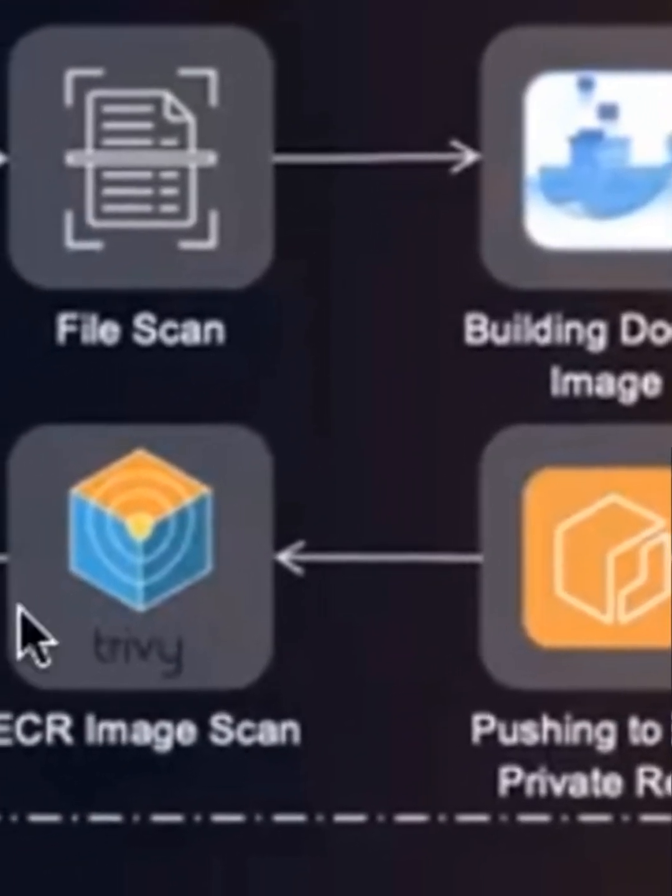
{"action": "scroll", "scroll_direction": "down", "scroll_amount": 3}
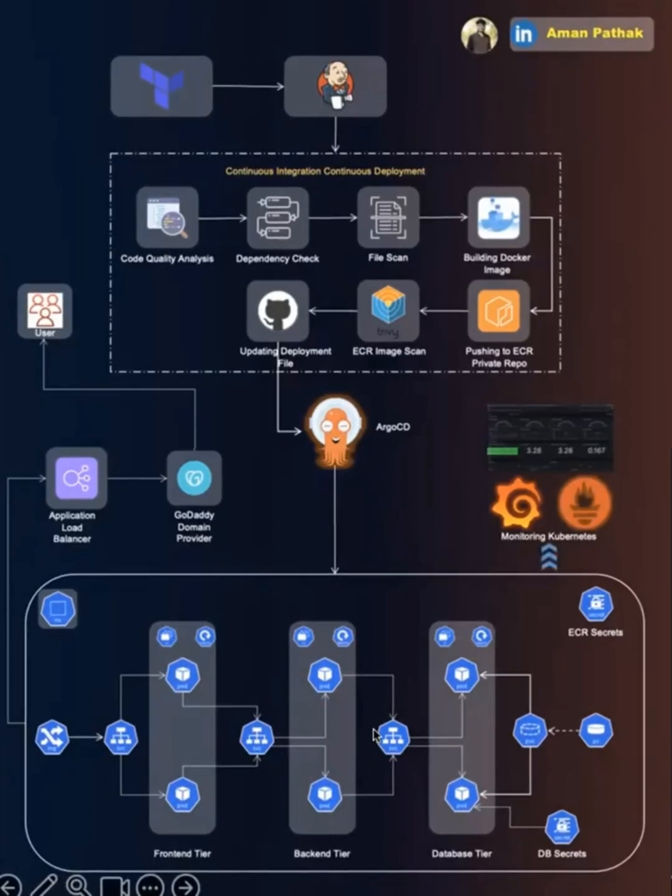
{"action": "mouse_move", "coordinate": [374, 753]}
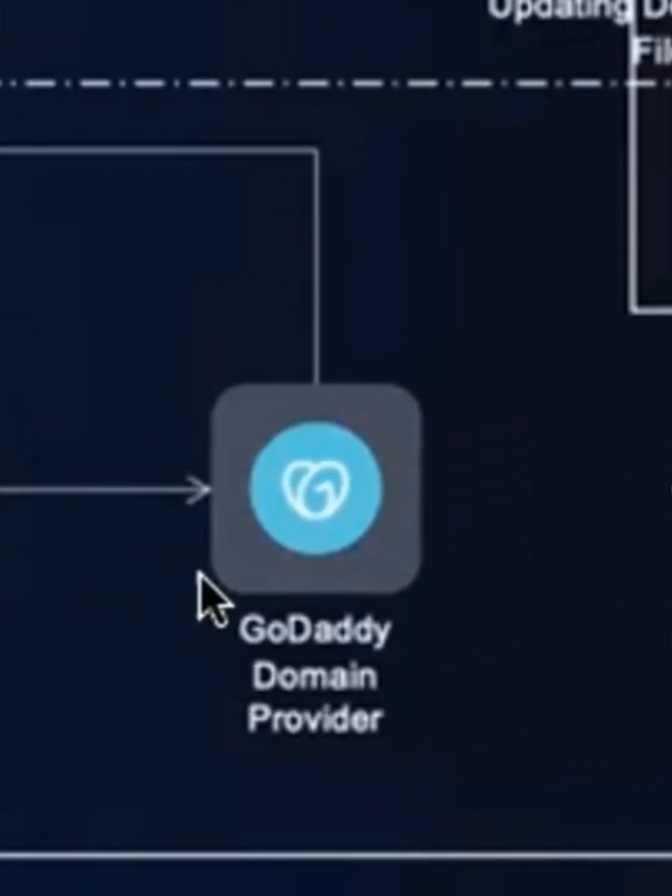
{"action": "mouse_move", "coordinate": [308, 407]}
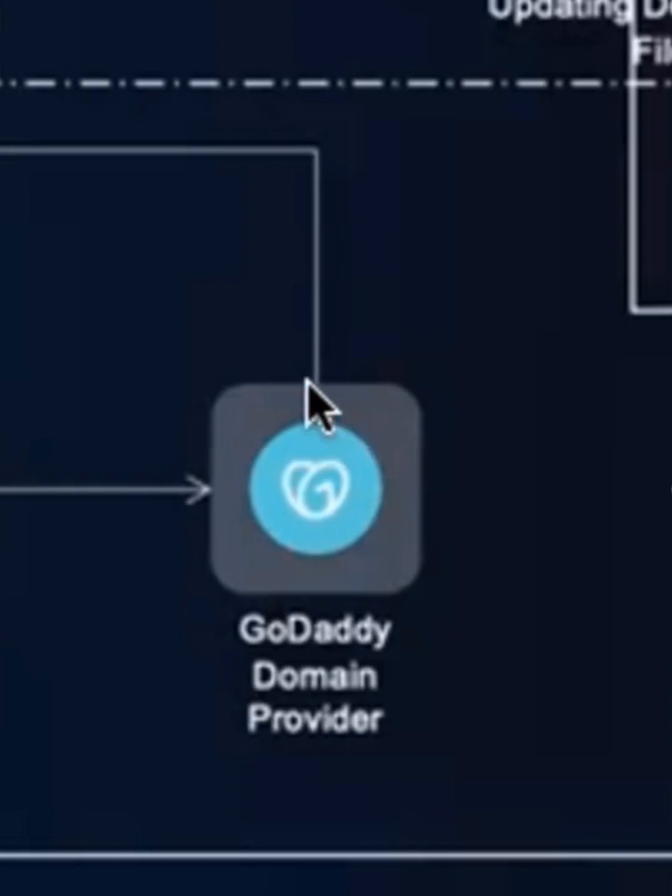
{"action": "mouse_move", "coordinate": [259, 551]}
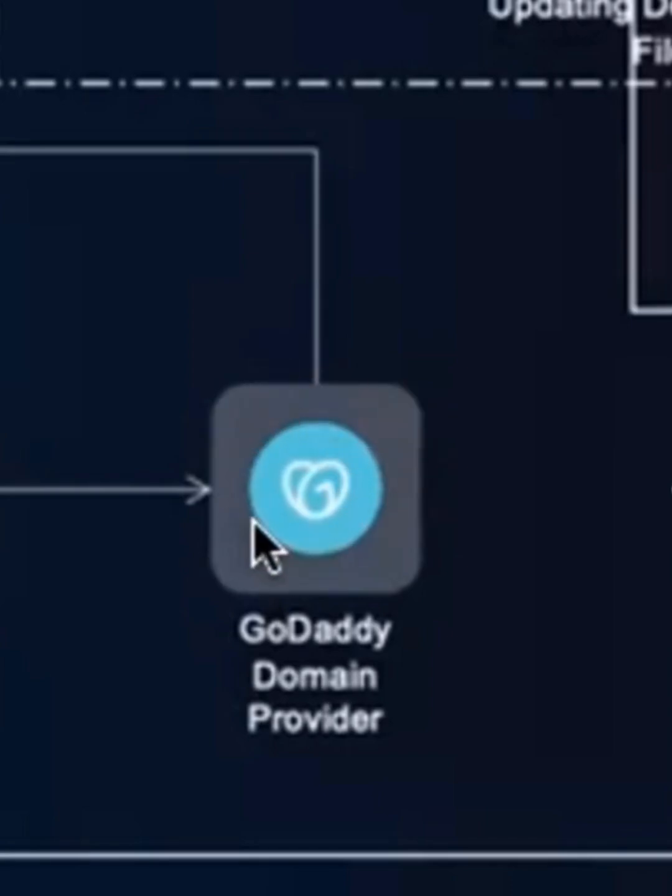